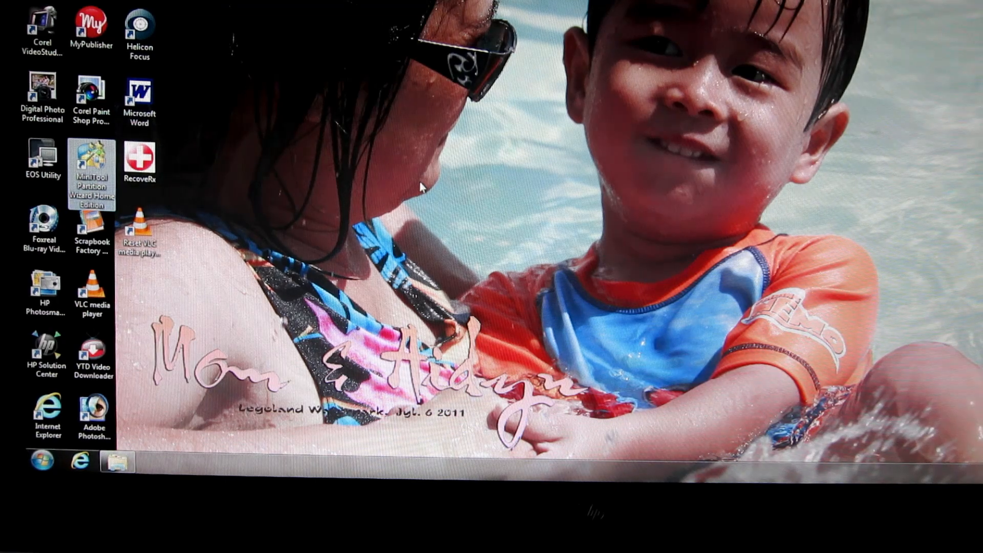
Step: Launch MiniTool Partition Wizard and select the 29.72 GB partition on Disk 2
{"action": "double_click", "coordinate": [92, 161]}
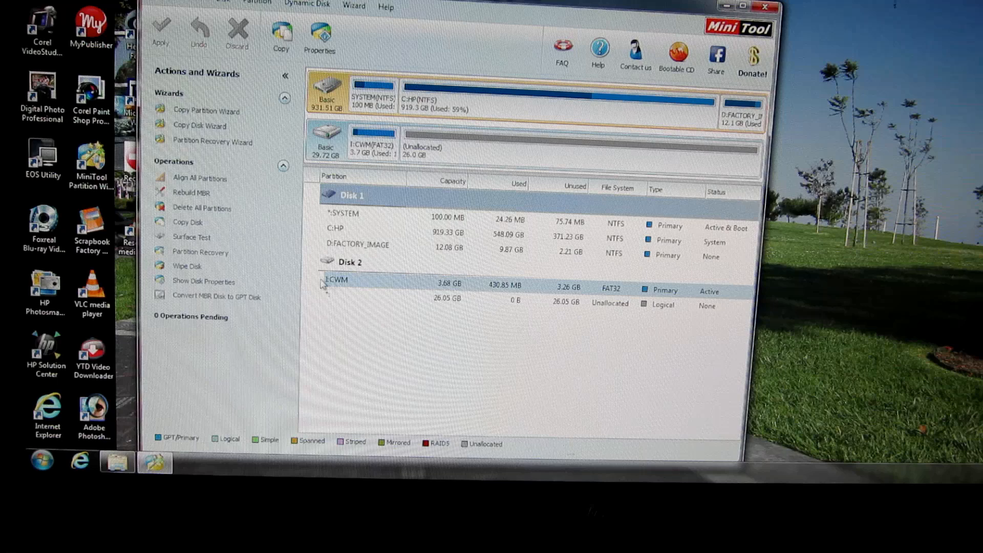
{"action": "left_click", "coordinate": [351, 280]}
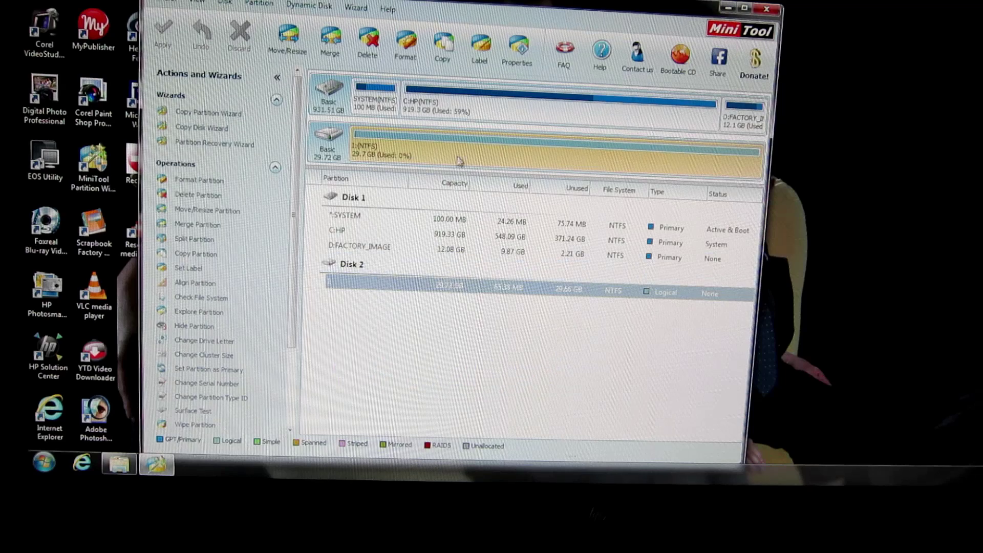
{"action": "mouse_move", "coordinate": [385, 105]}
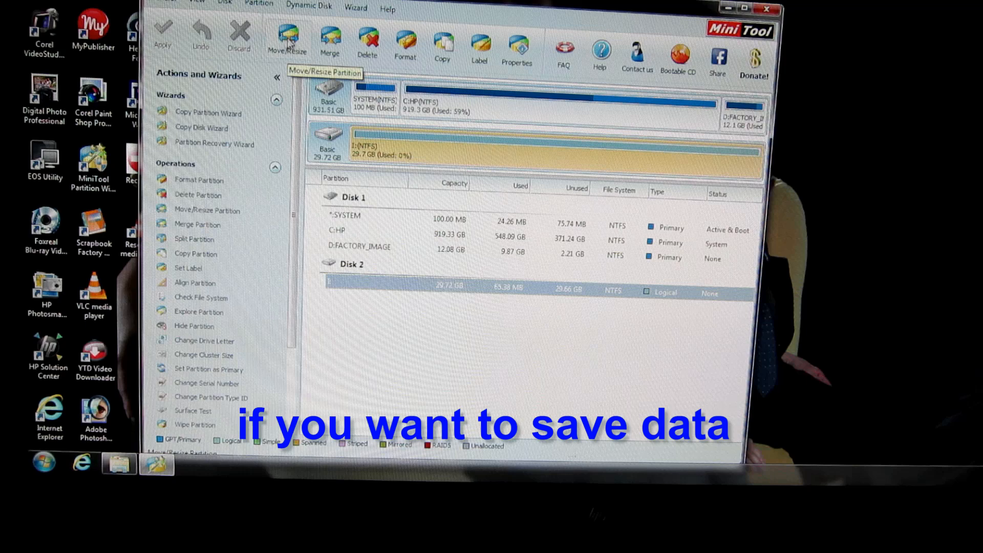
Step: Open the Move/Resize Partition dialog for the 29.72 GB NTFS partition
{"action": "left_click", "coordinate": [289, 40]}
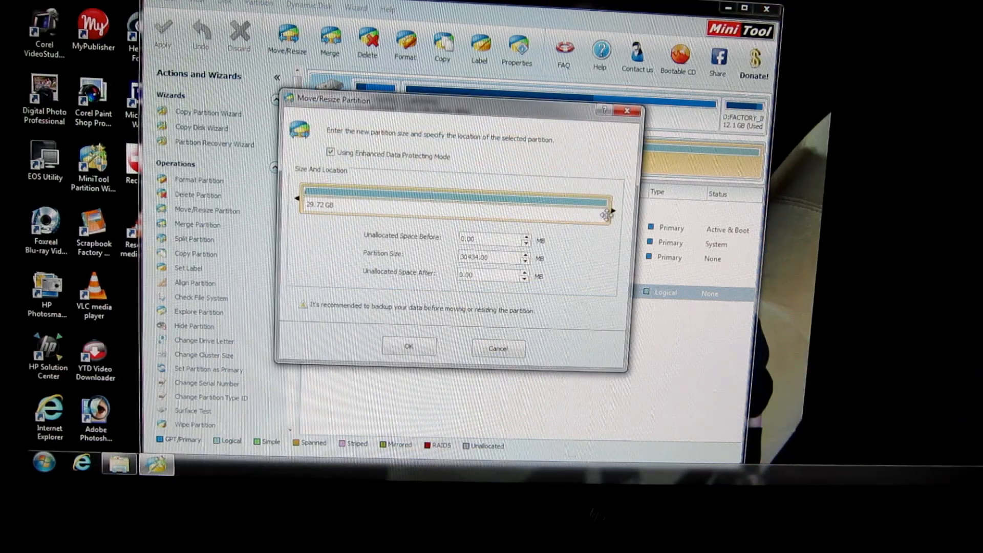